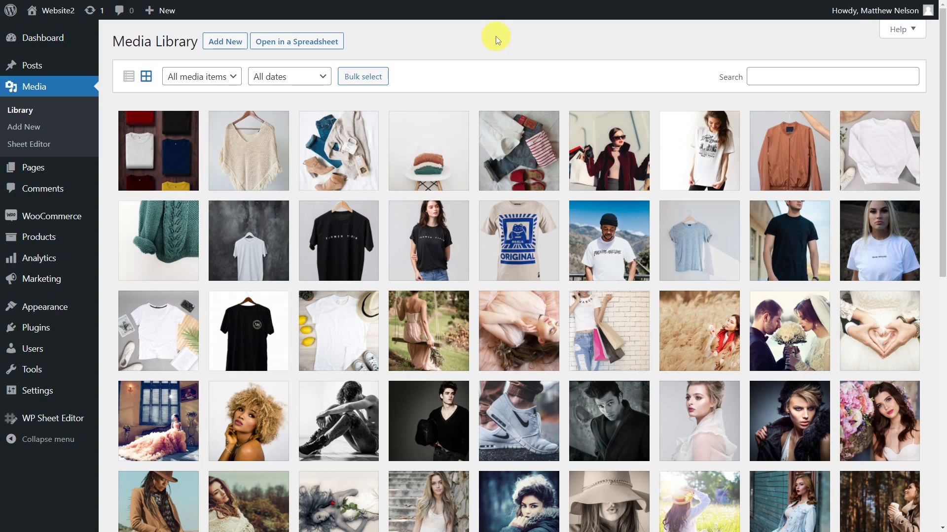
Step: Open the Media Library in WP Sheet Editor with 'Open in a Spreadsheet'
{"action": "left_click", "coordinate": [297, 41]}
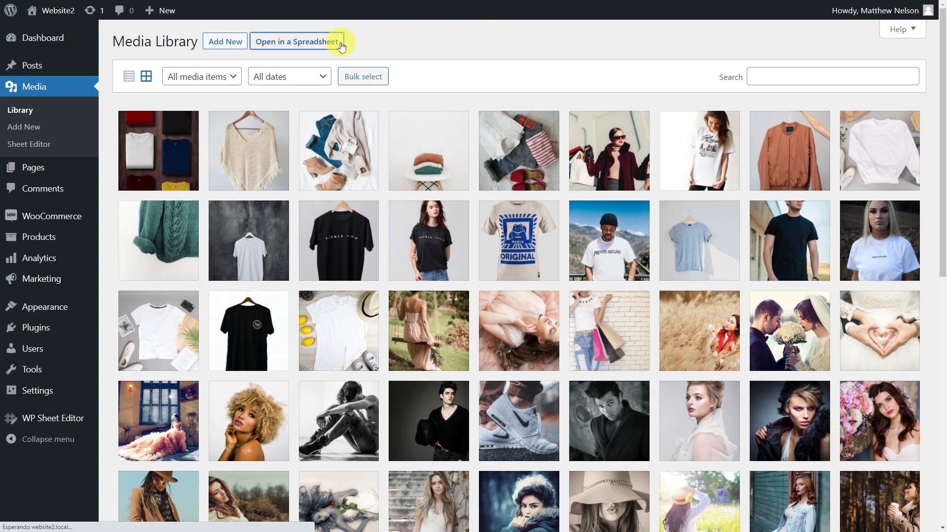
{"action": "left_click", "coordinate": [295, 41]}
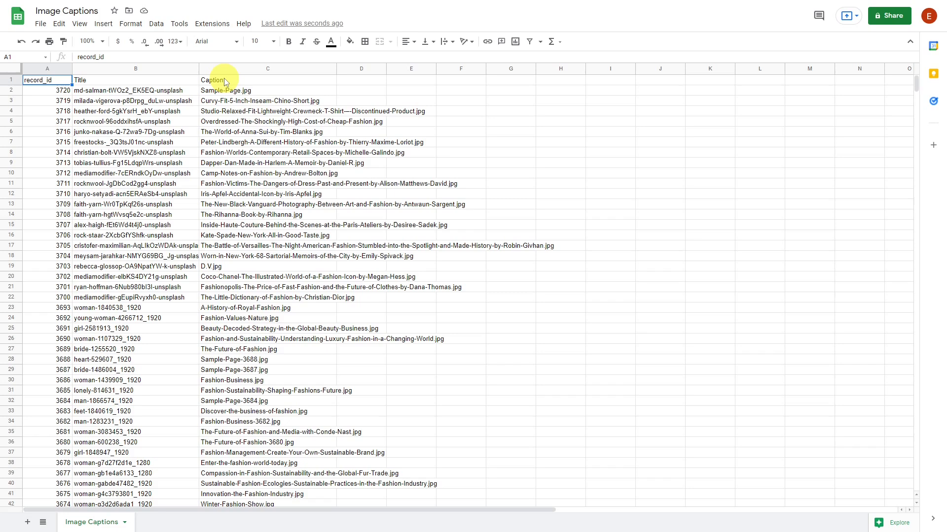
{"action": "mouse_move", "coordinate": [40, 24]}
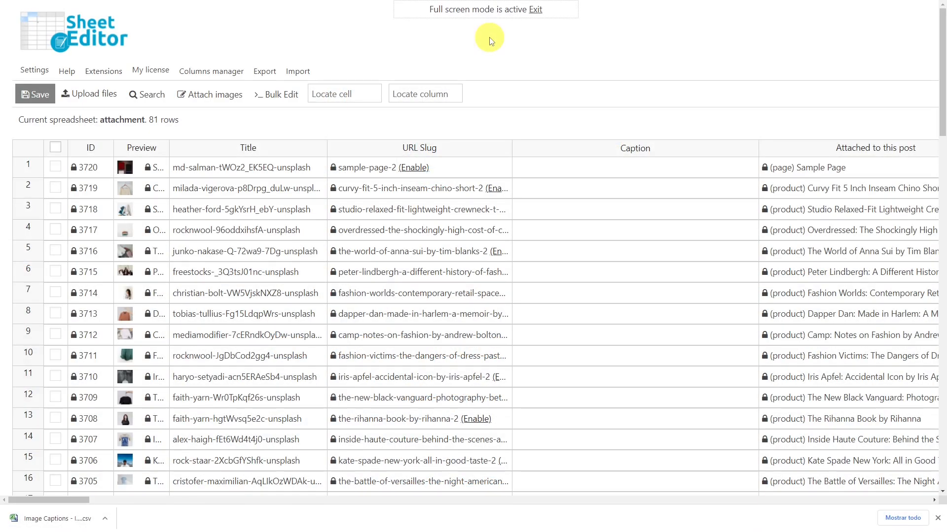
Step: Import the Image Captions CSV file from the computer and continue to column detection
{"action": "left_click", "coordinate": [297, 71]}
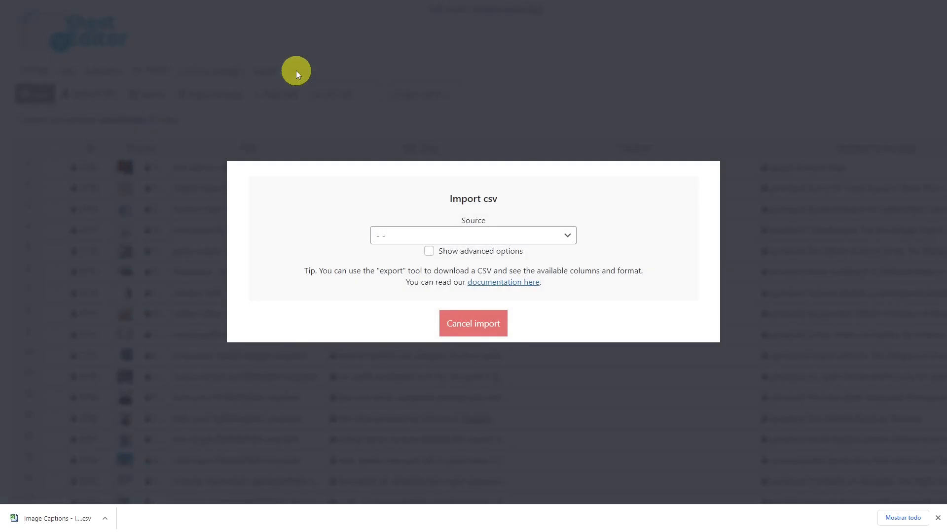
{"action": "left_click", "coordinate": [473, 234]}
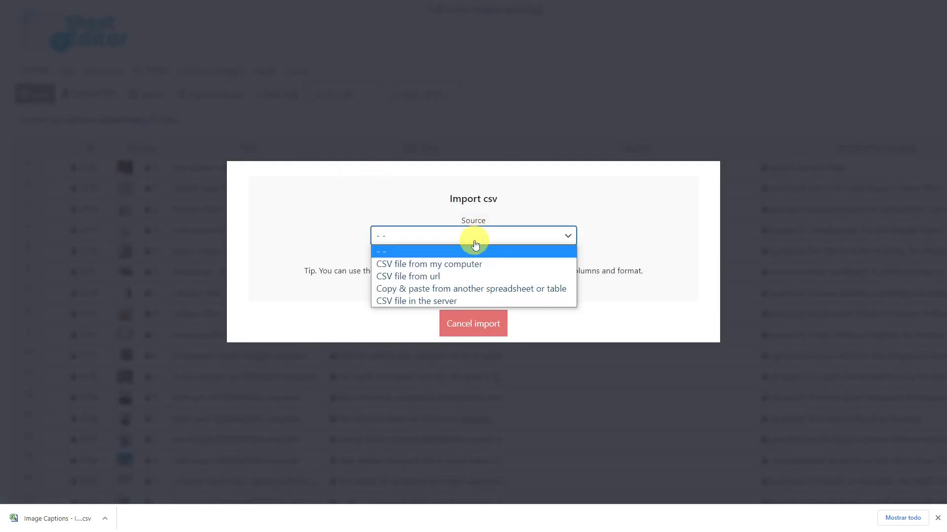
{"action": "mouse_move", "coordinate": [482, 268]}
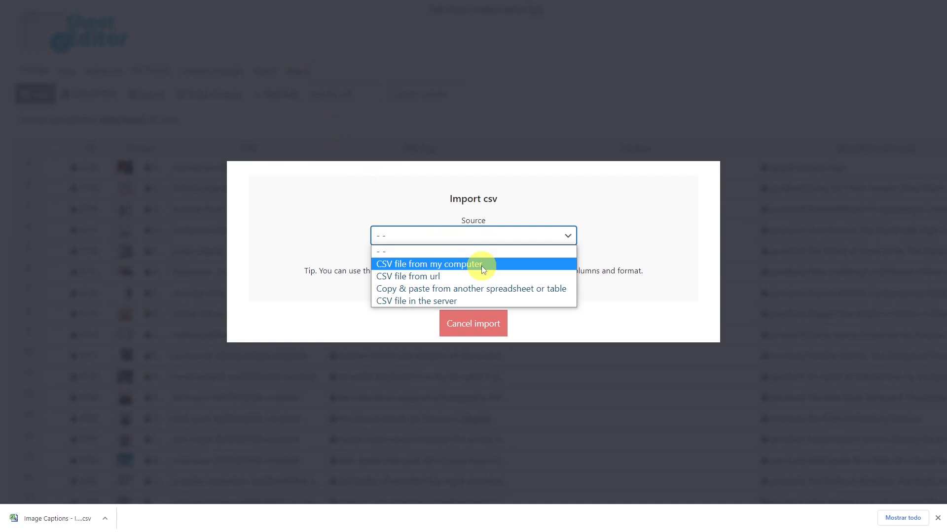
{"action": "left_click", "coordinate": [428, 264]}
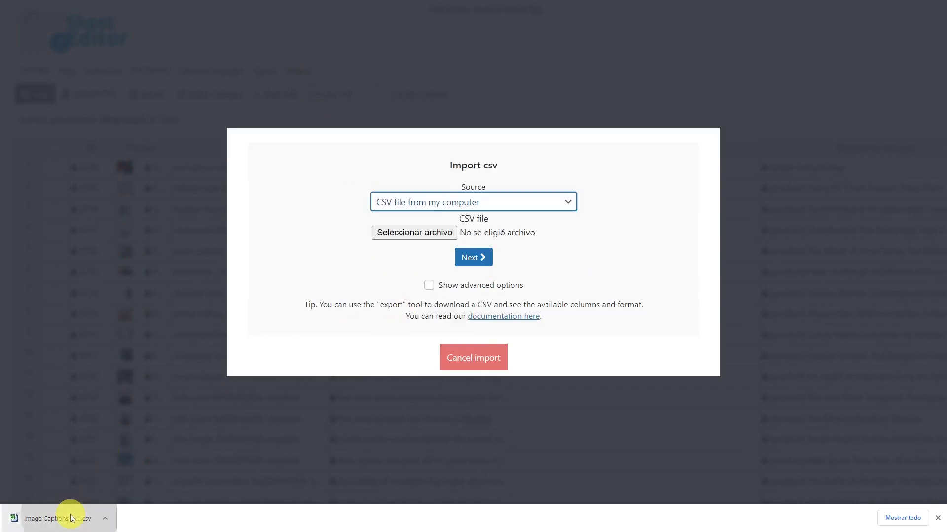
{"action": "left_click", "coordinate": [414, 232]}
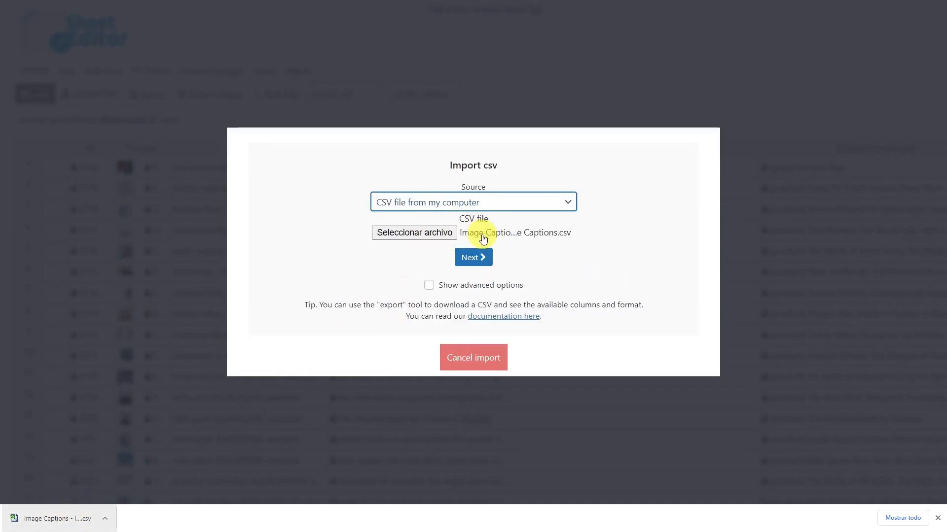
{"action": "left_click", "coordinate": [473, 257]}
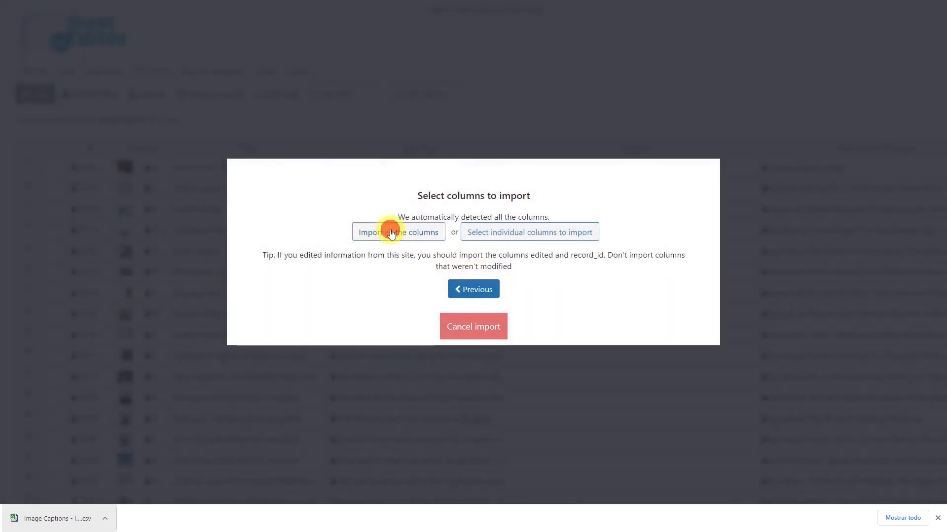
Step: Import all CSV columns, matching the record_id CSV field to the WordPress ID
{"action": "left_click", "coordinate": [398, 232]}
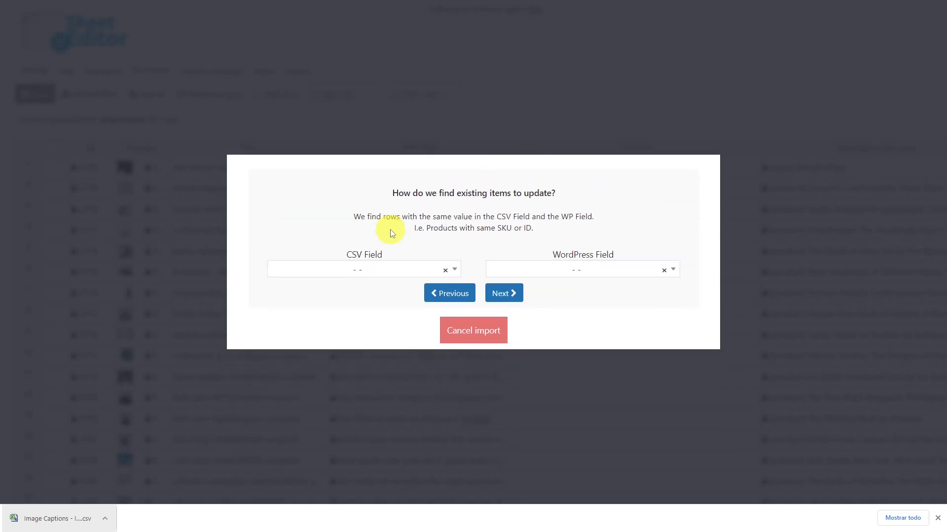
{"action": "mouse_move", "coordinate": [377, 262]}
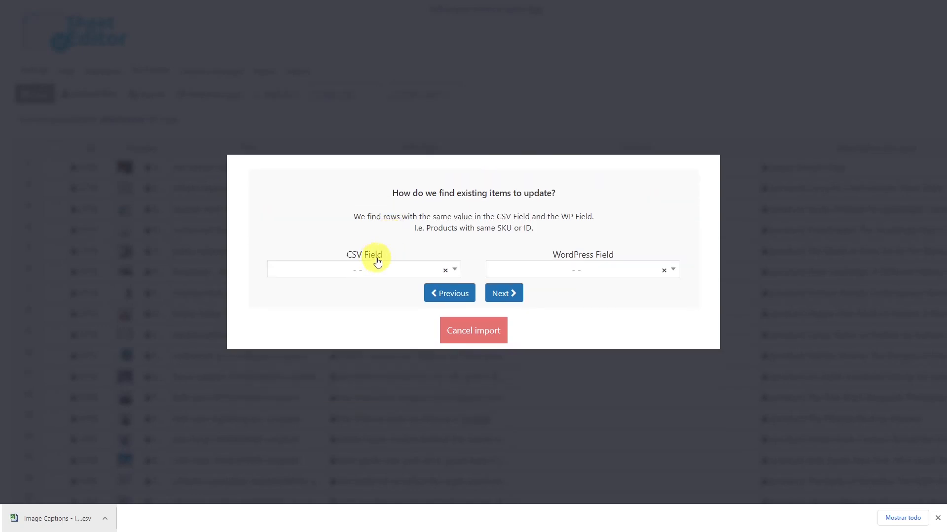
{"action": "mouse_move", "coordinate": [608, 262]}
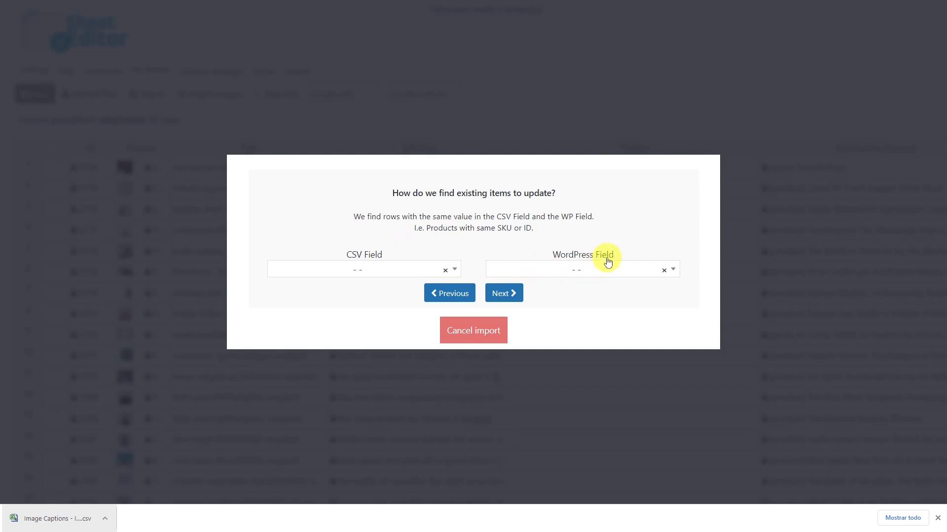
{"action": "left_click", "coordinate": [360, 269]}
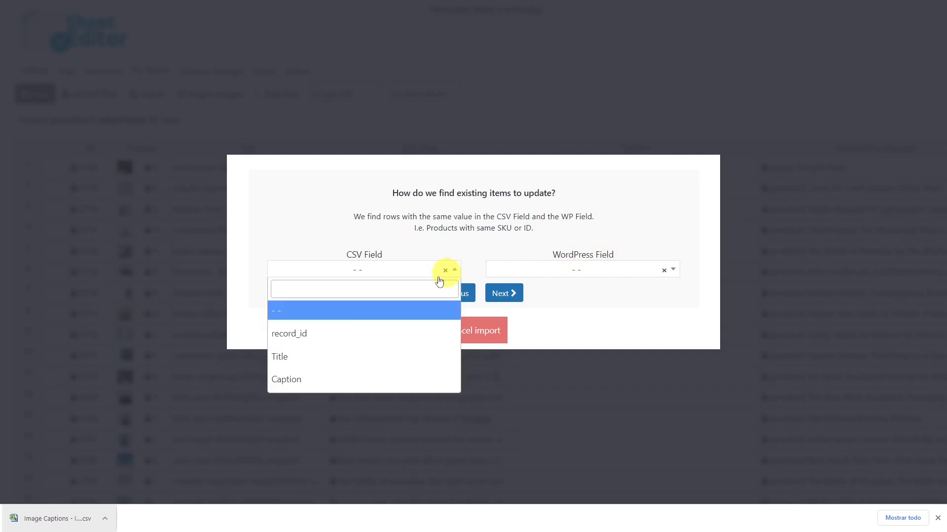
{"action": "left_click", "coordinate": [288, 334]}
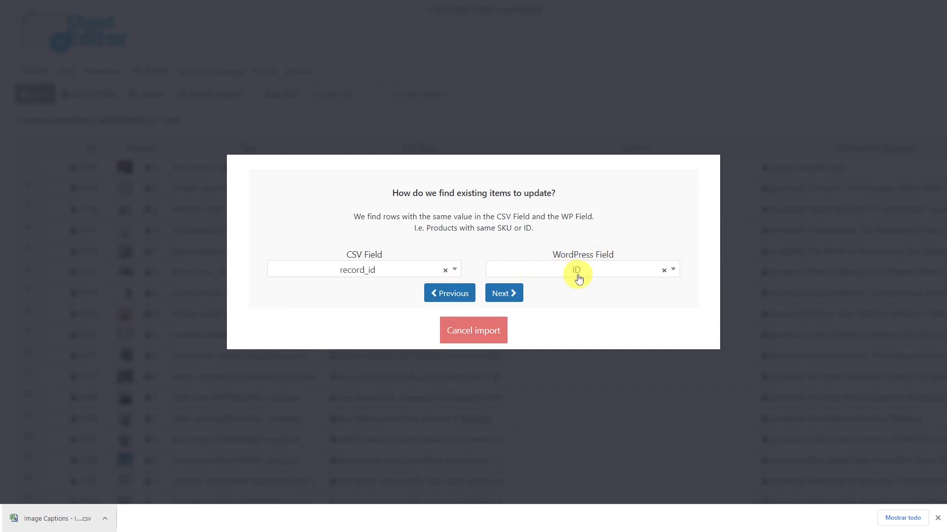
{"action": "left_click", "coordinate": [503, 293]}
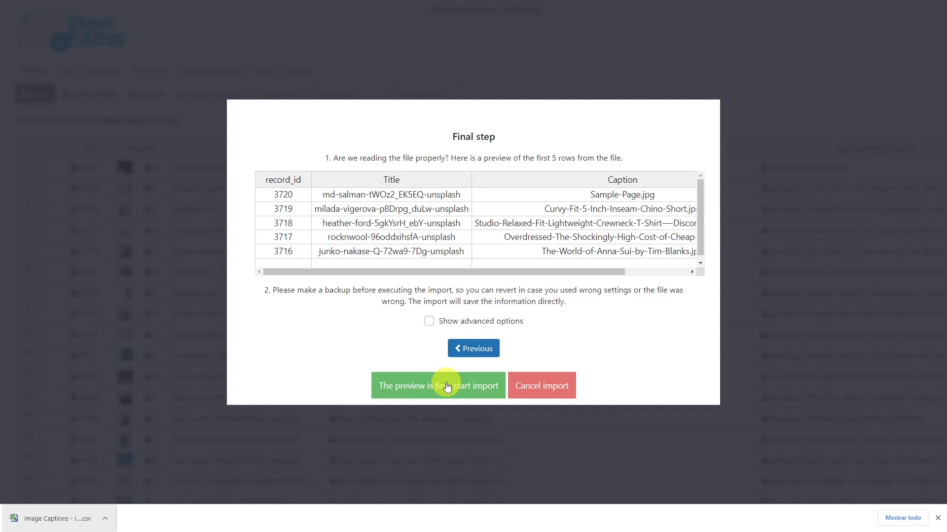
Step: Start the import from the preview and close the finished summary for 81 items
{"action": "left_click", "coordinate": [438, 386]}
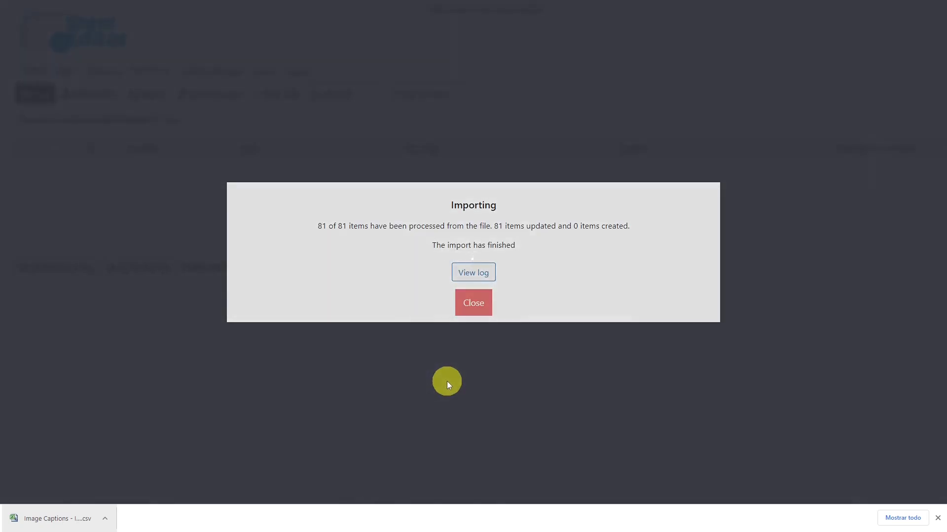
{"action": "left_click", "coordinate": [473, 302]}
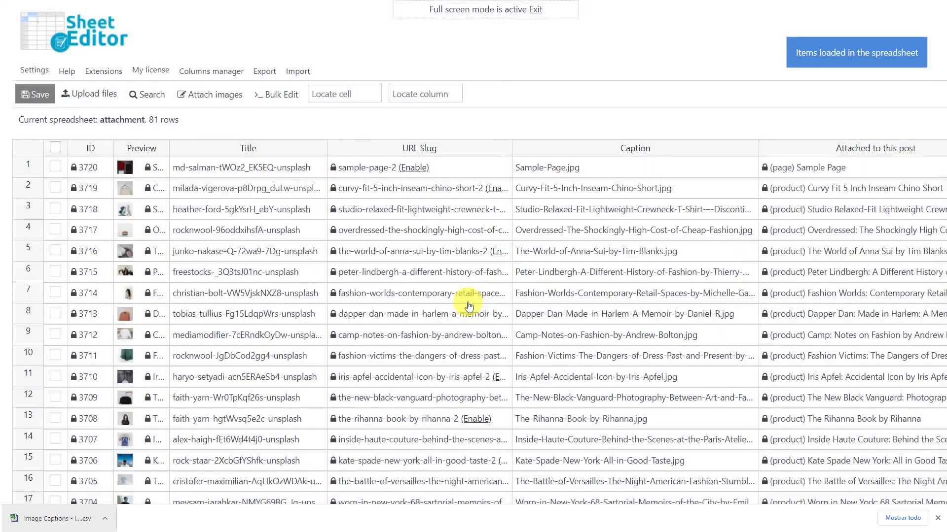